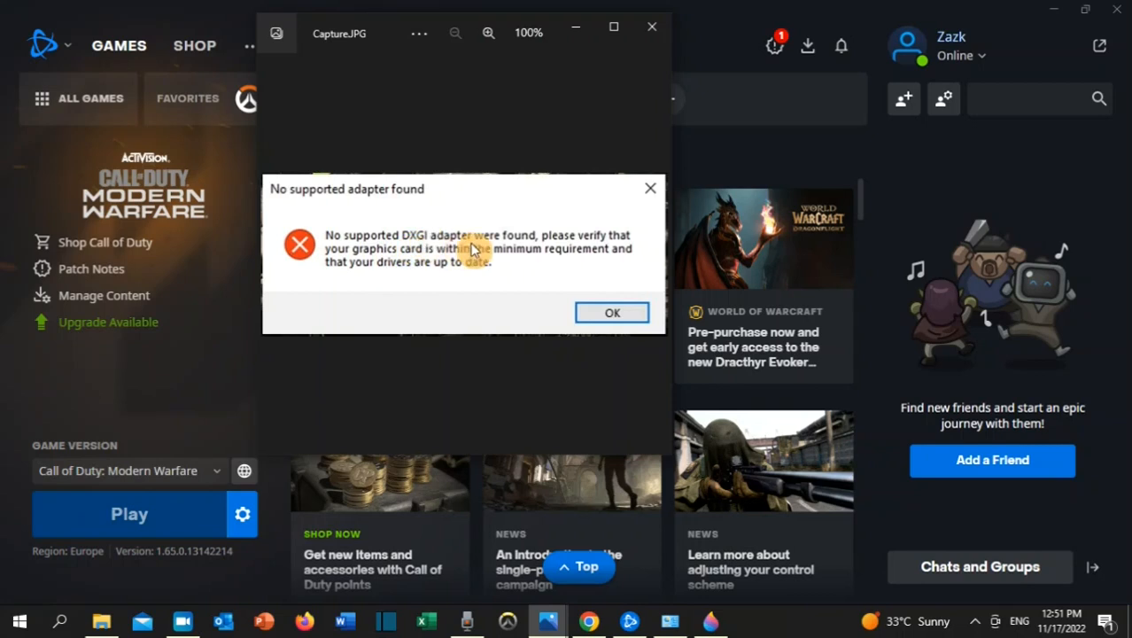
mouse_move(521, 255)
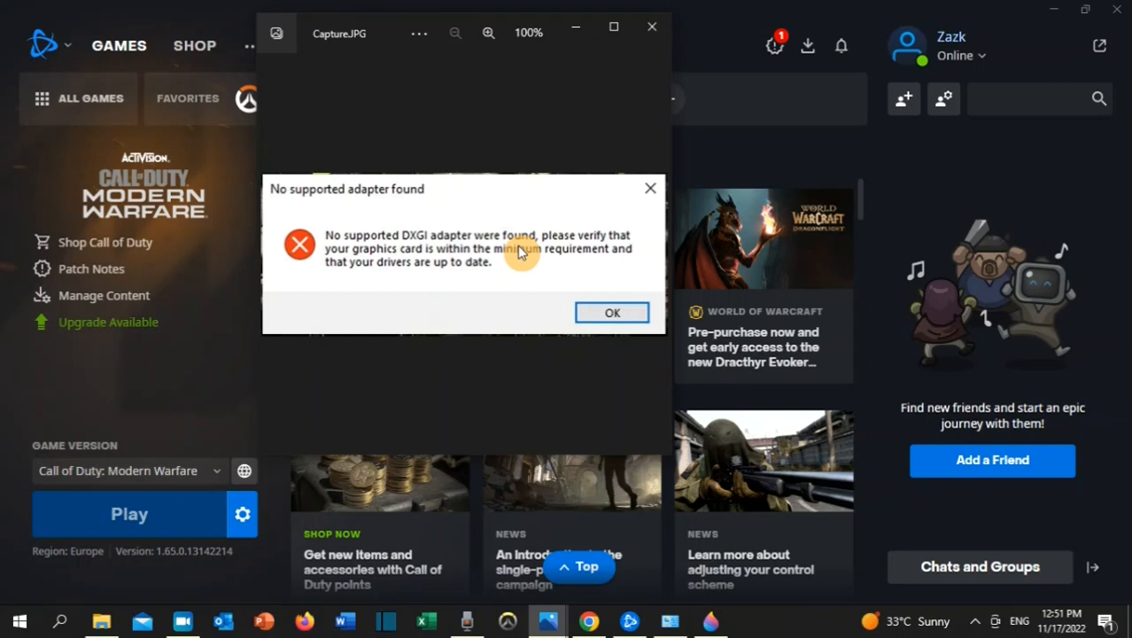
mouse_move(245, 514)
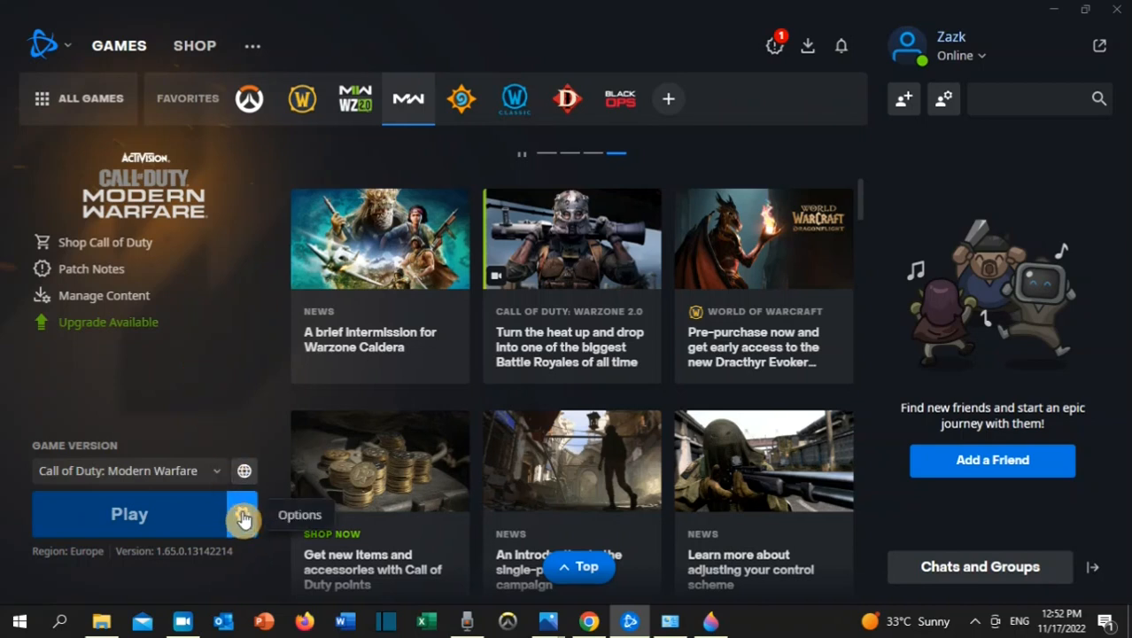
Begin a Scan and Repair of the Call of Duty: Modern Warfare game files from its Options menu.
left_click(241, 514)
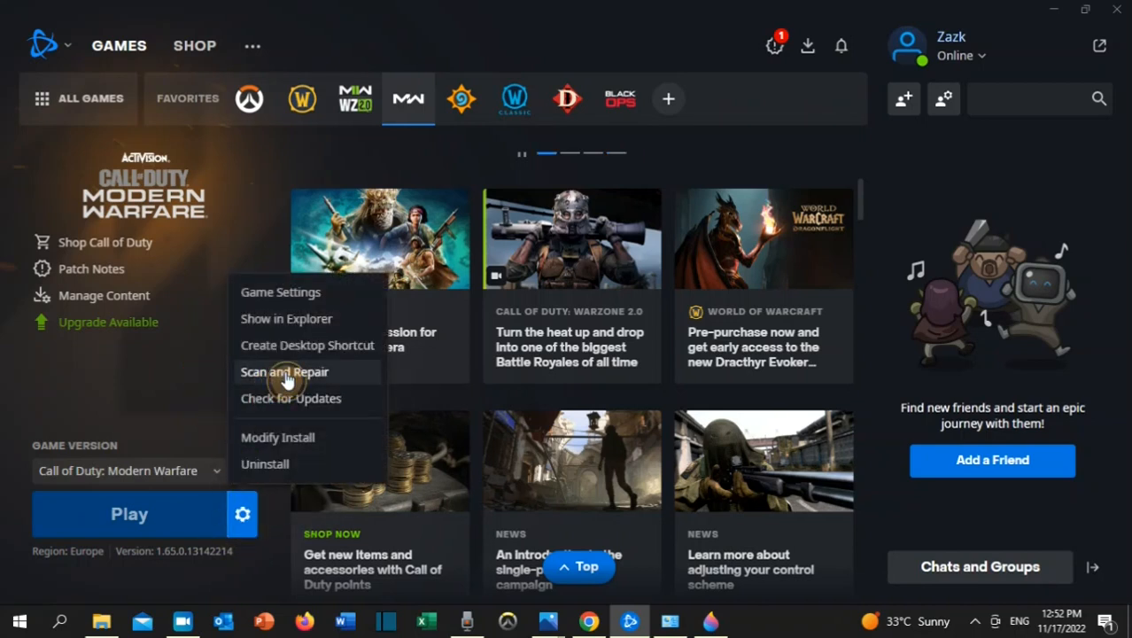
left_click(284, 372)
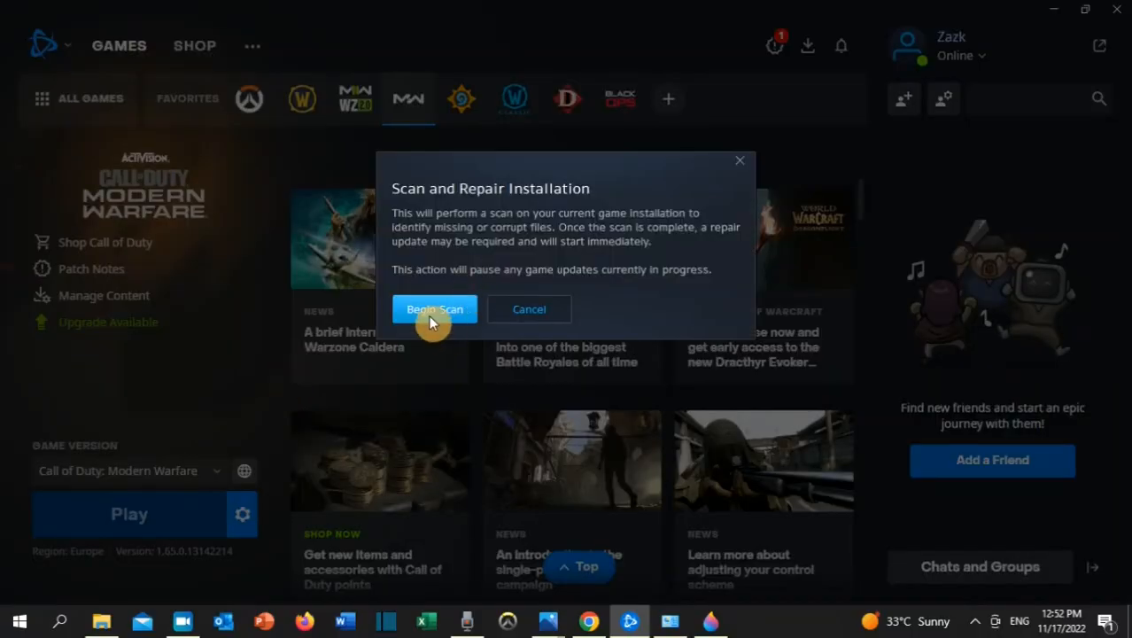
left_click(436, 308)
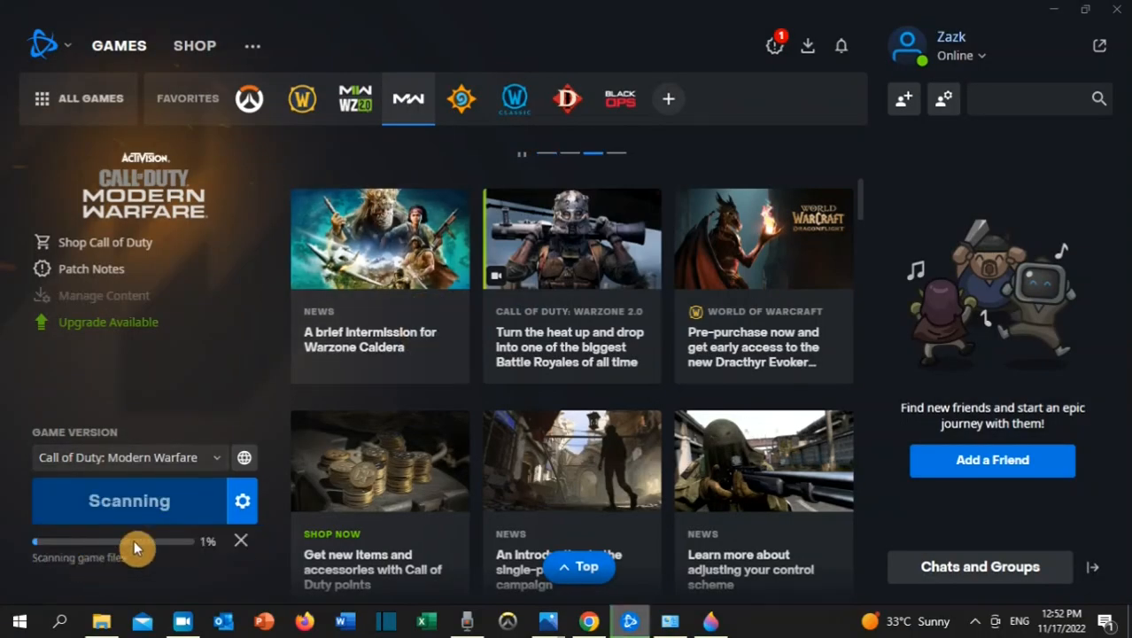
mouse_move(186, 557)
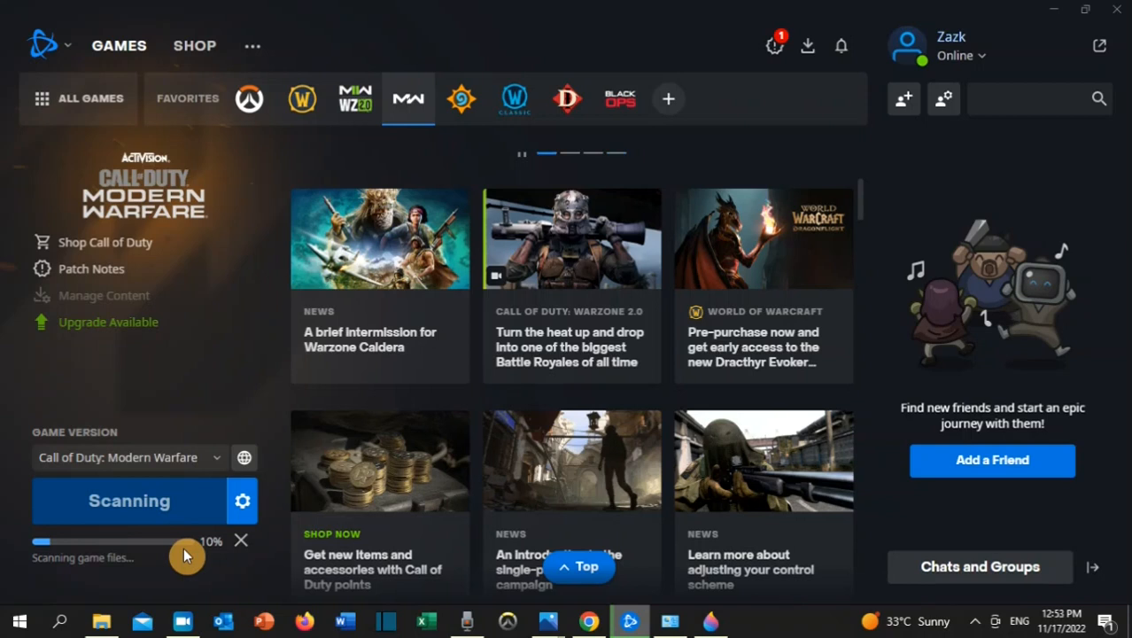
mouse_move(105, 599)
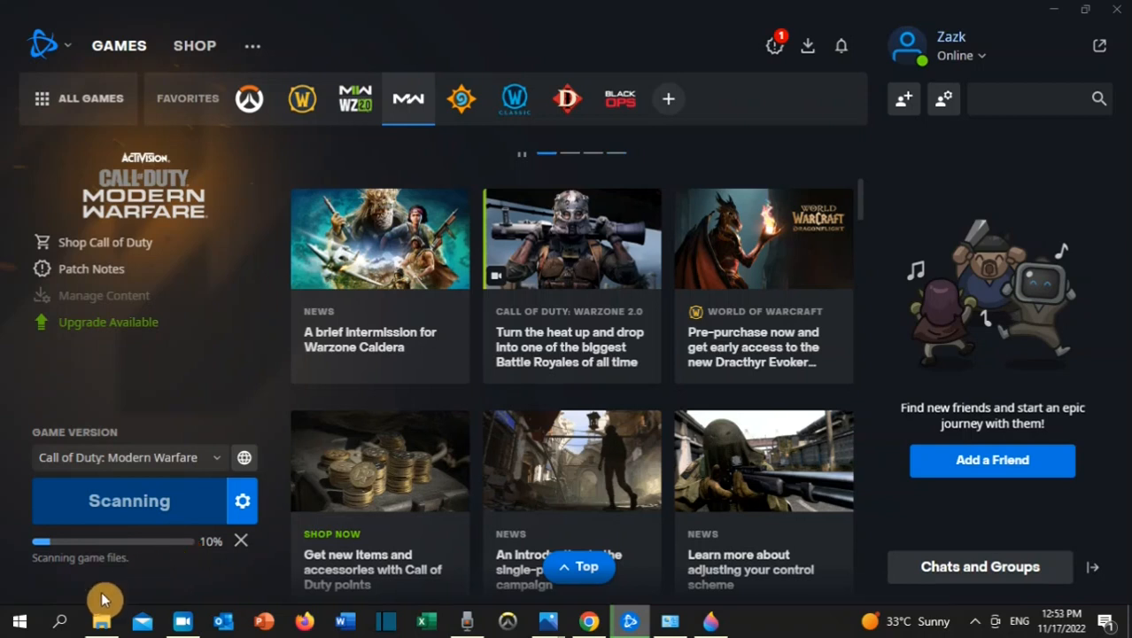
mouse_move(60, 620)
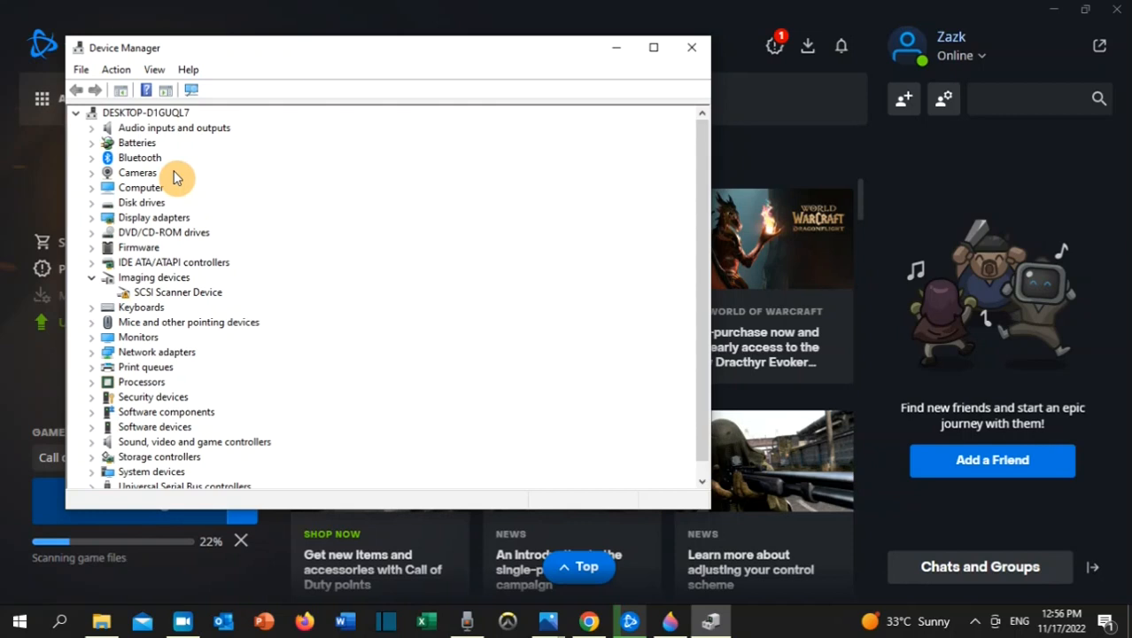
mouse_move(94, 223)
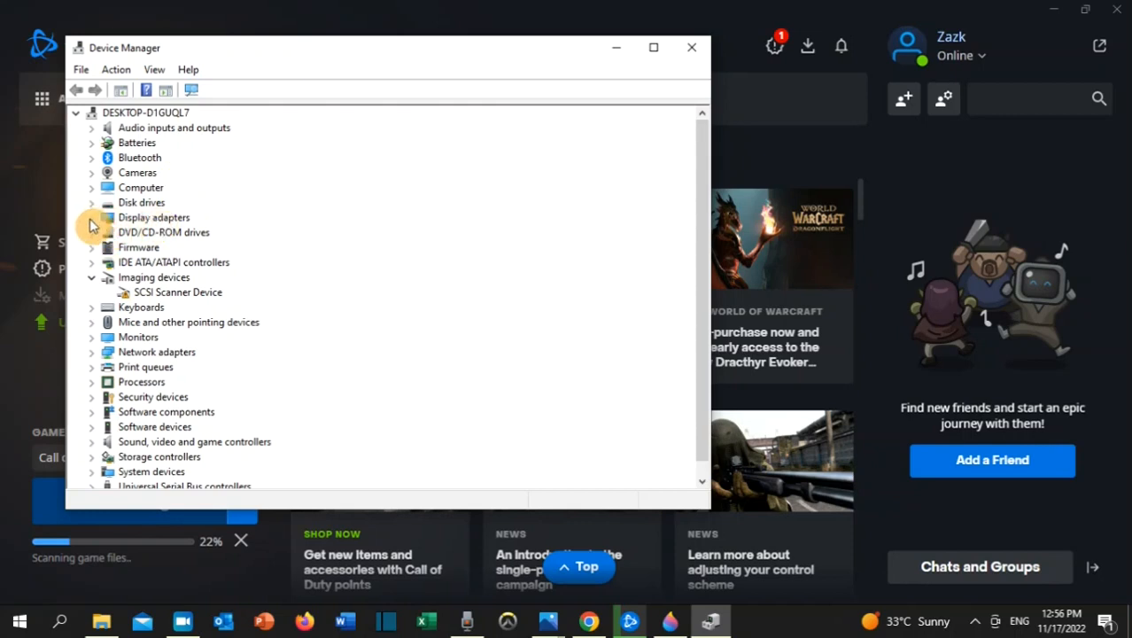
Expand Display adapters to reveal the Intel(R) HD Graphics 620 device.
left_click(93, 216)
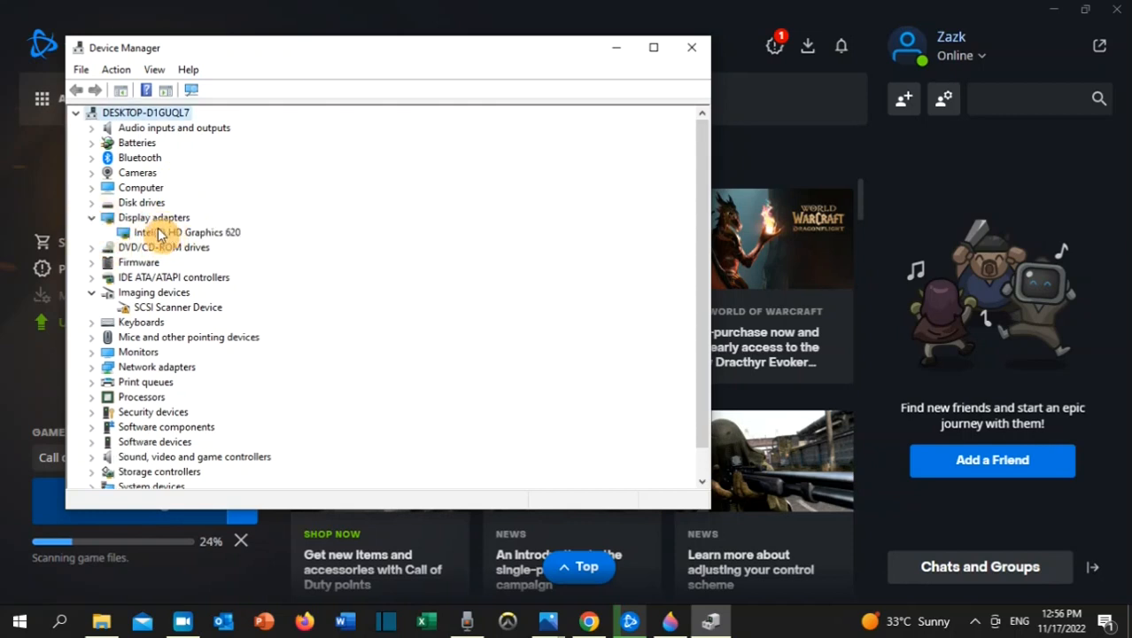
Update the Intel(R) HD Graphics 620 driver, confirming the best driver is already installed.
right_click(186, 232)
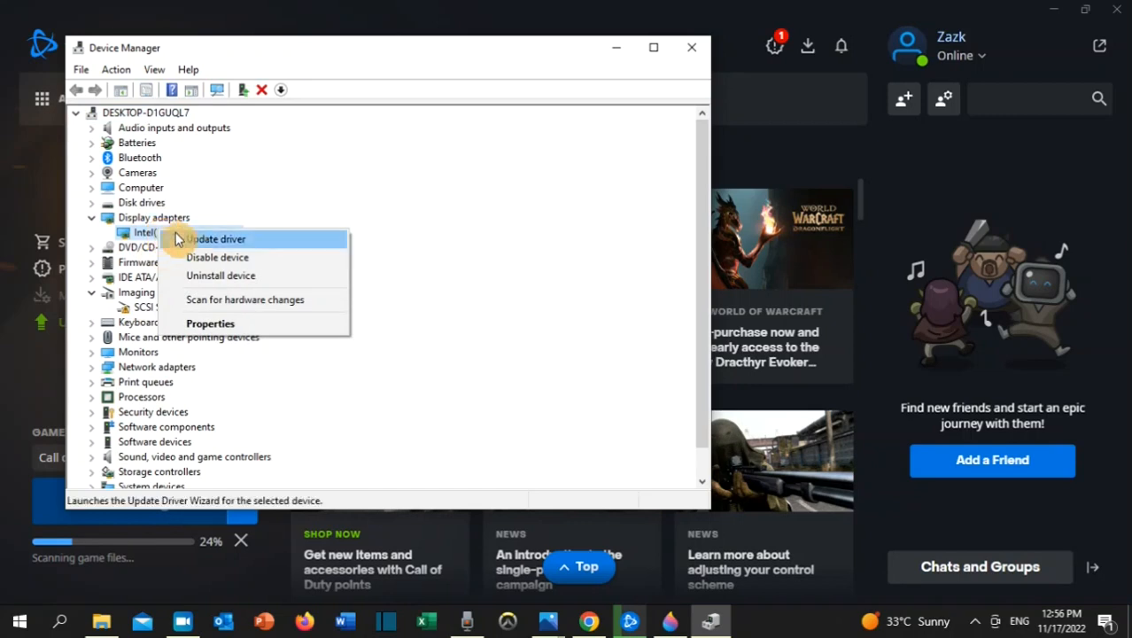
left_click(216, 237)
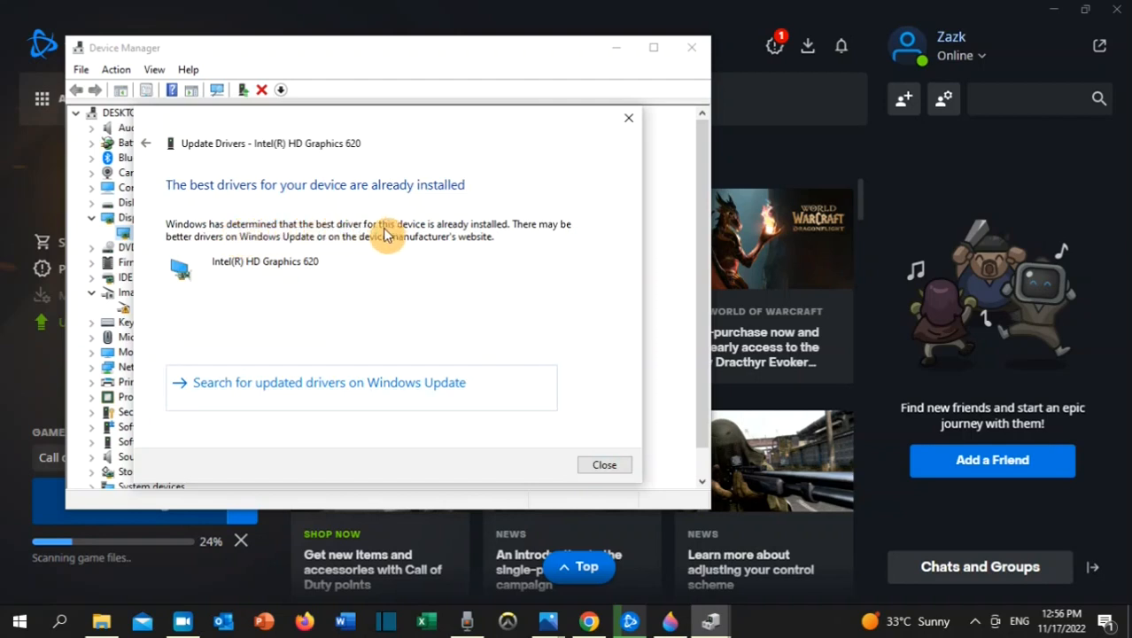
mouse_move(488, 237)
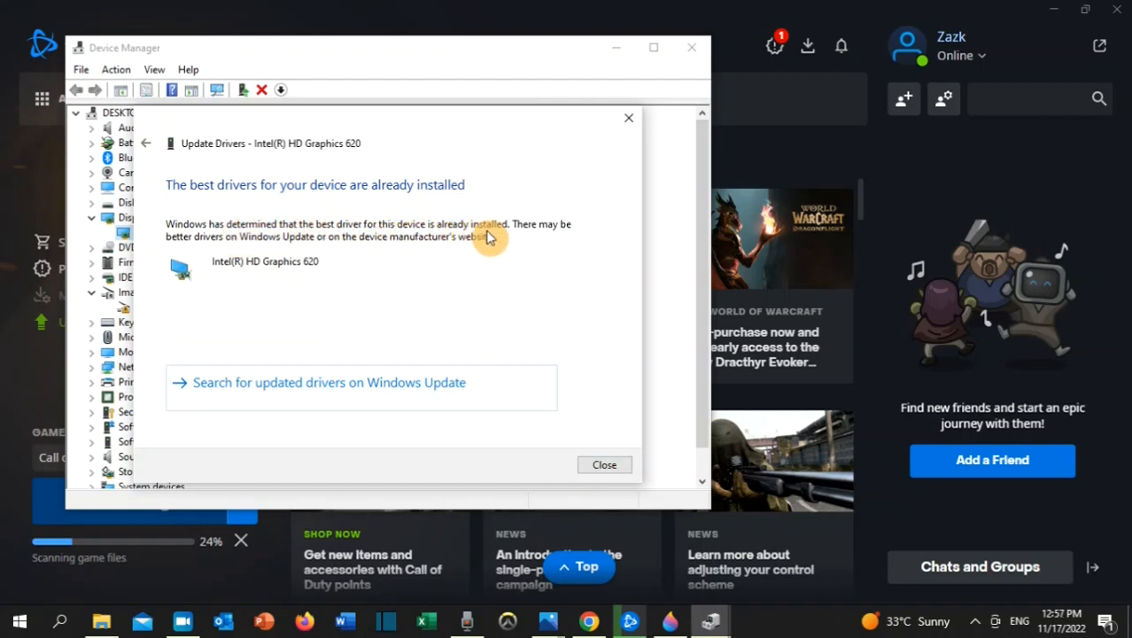